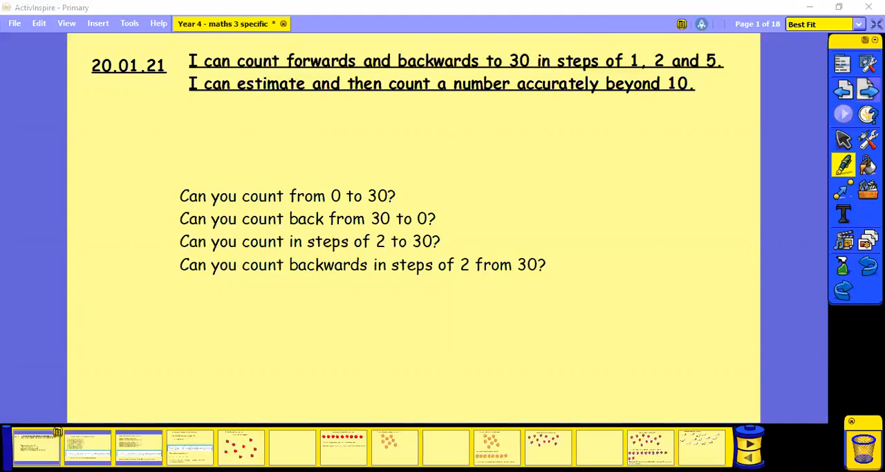
Advance to page 2, the counting forwards and backwards recap with the 0–30 number line
{"action": "left_click", "coordinate": [87, 445]}
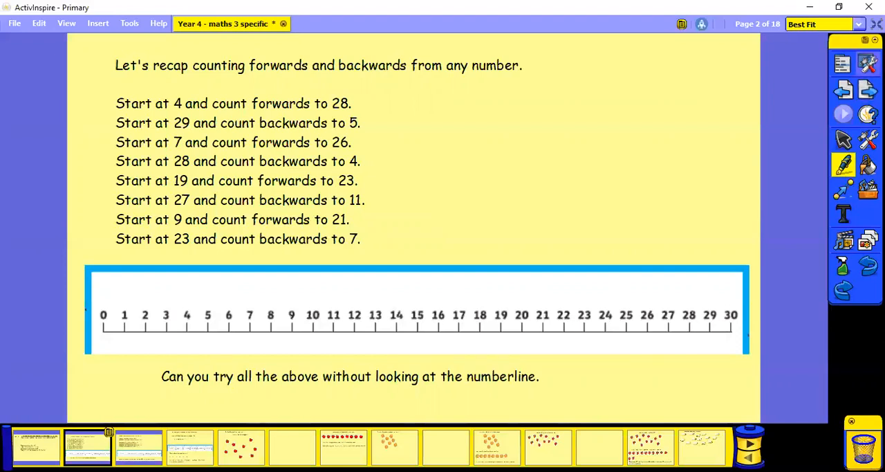
Advance to page 3, practising counting in steps of 2 on the number line
{"action": "left_click", "coordinate": [138, 444]}
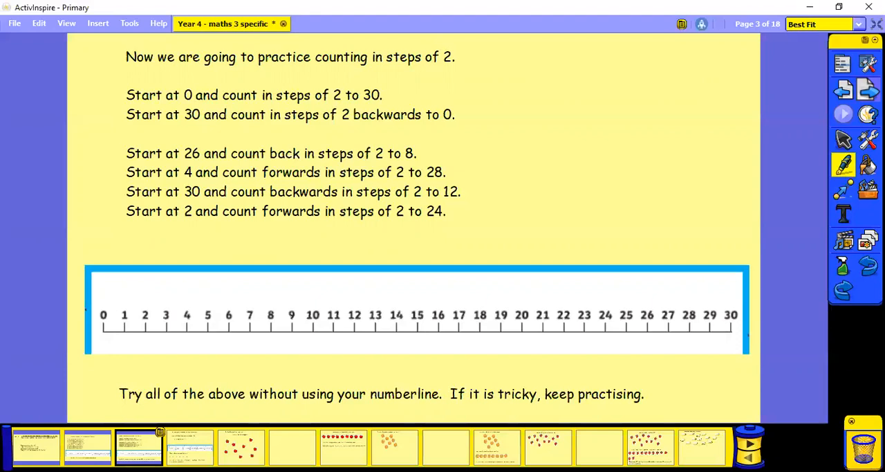
Move through the steps-of-5 page 4 to page 5, estimating apples
{"action": "left_click", "coordinate": [190, 446]}
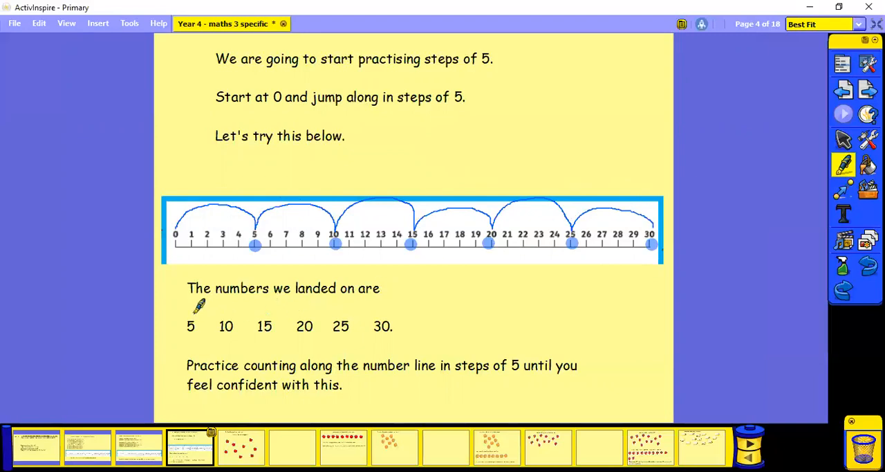
{"action": "mouse_move", "coordinate": [267, 308]}
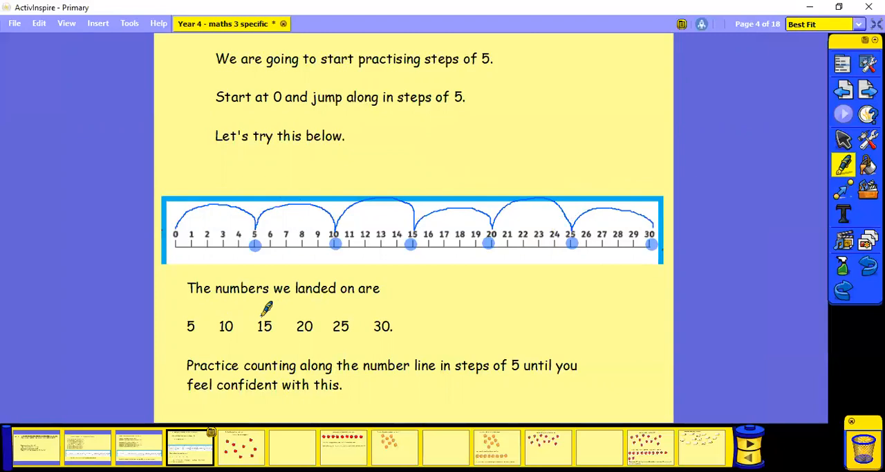
{"action": "mouse_move", "coordinate": [379, 304]}
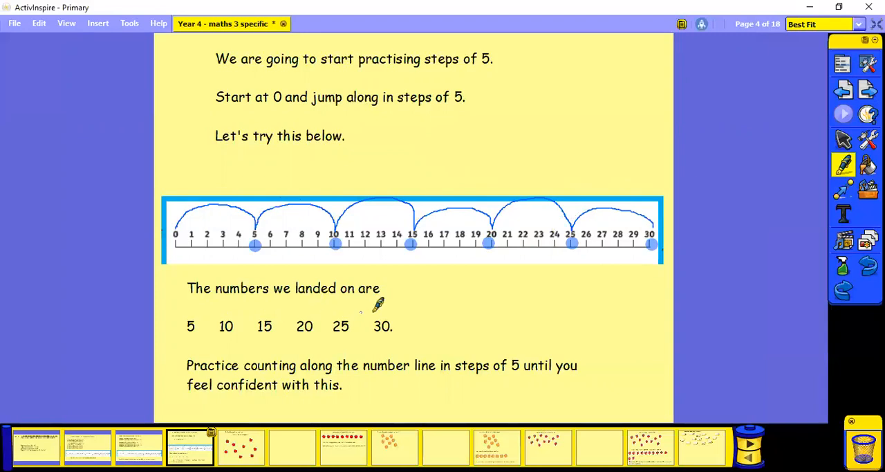
{"action": "mouse_move", "coordinate": [386, 304]}
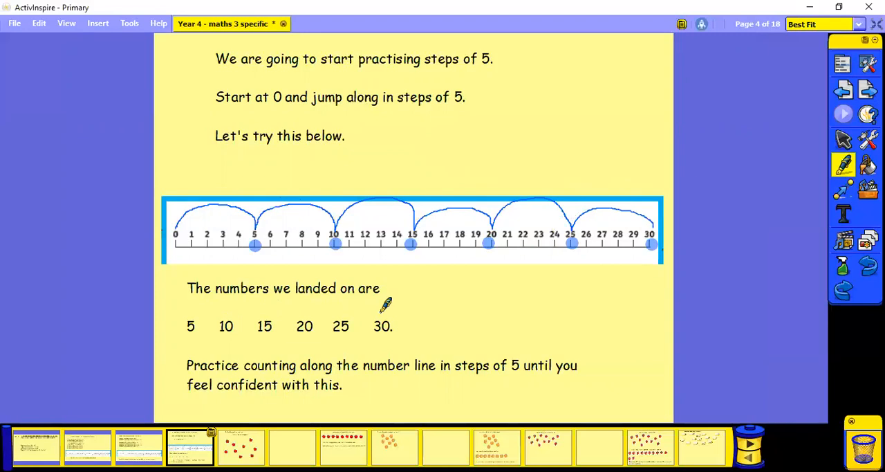
{"action": "mouse_move", "coordinate": [799, 159]}
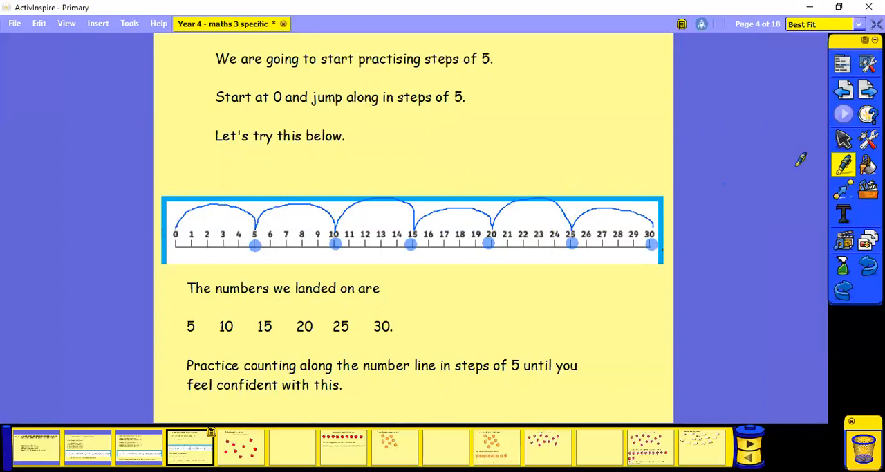
{"action": "left_click", "coordinate": [240, 445]}
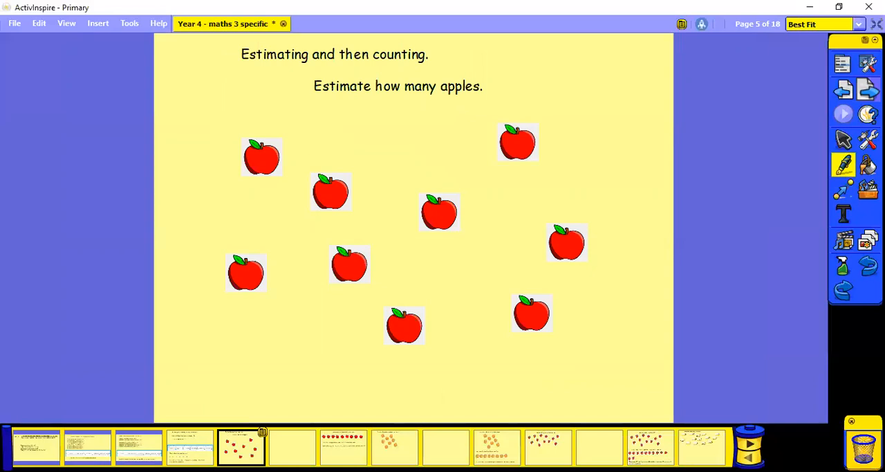
Move past the blank page and the 9-apples answer to page 8, estimating oranges
{"action": "left_click", "coordinate": [291, 445]}
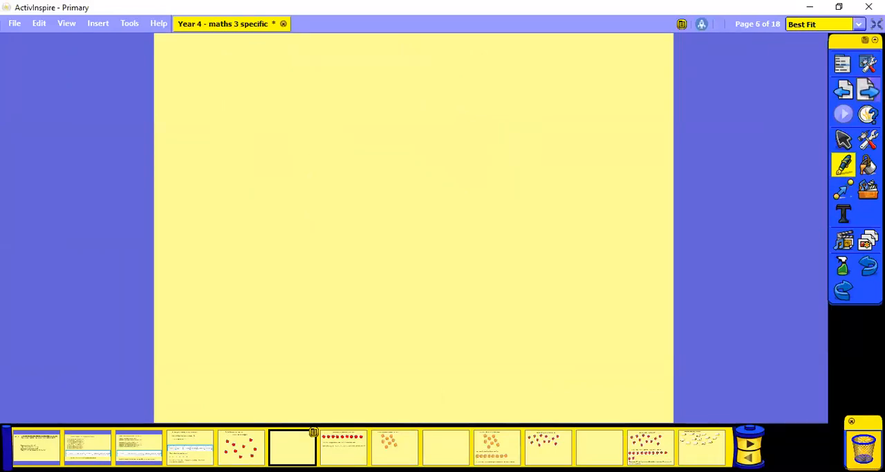
{"action": "left_click", "coordinate": [342, 446]}
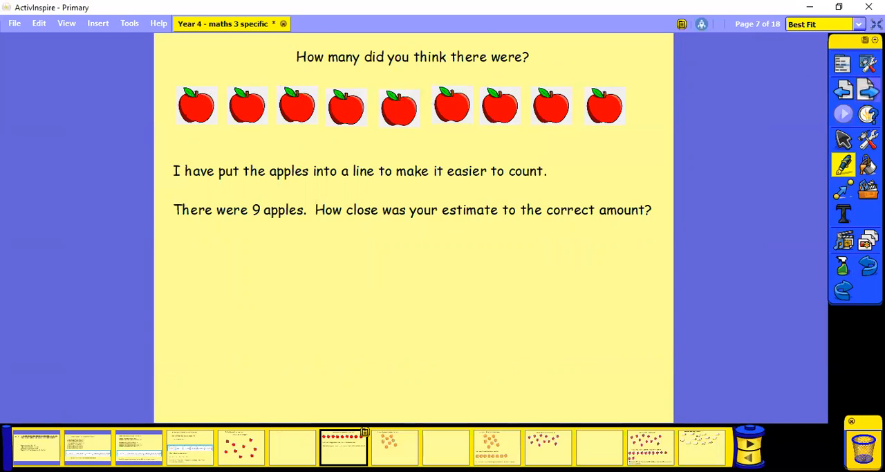
{"action": "left_click", "coordinate": [395, 446]}
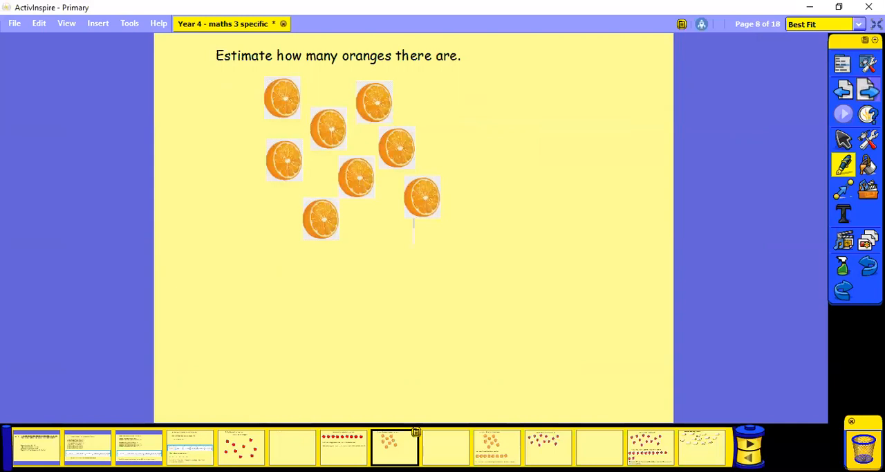
Move past the blank page to page 10 revealing 8 oranges in a line
{"action": "left_click", "coordinate": [445, 445]}
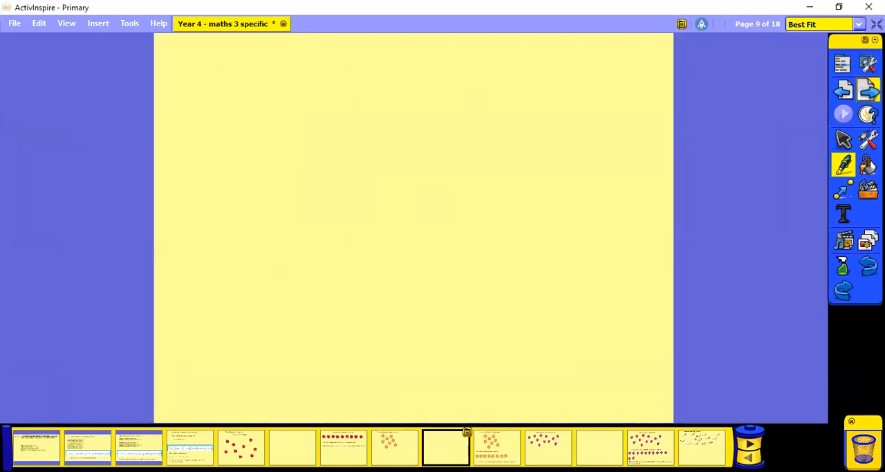
{"action": "left_click", "coordinate": [497, 446]}
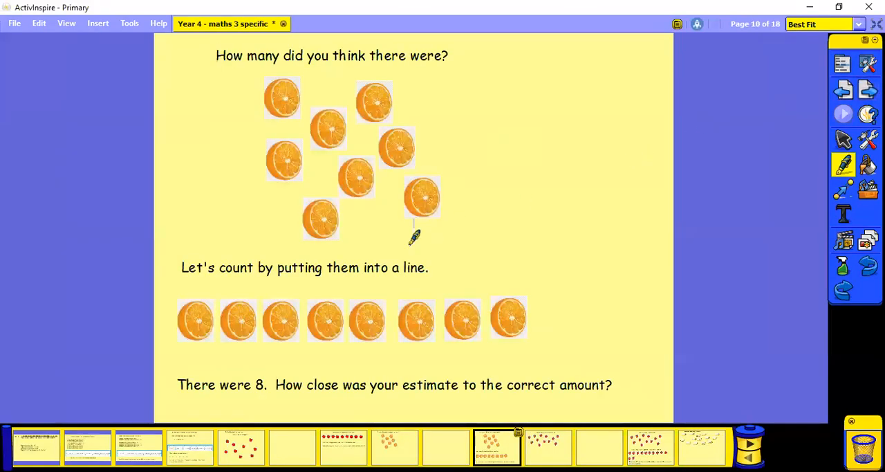
{"action": "mouse_move", "coordinate": [240, 288]}
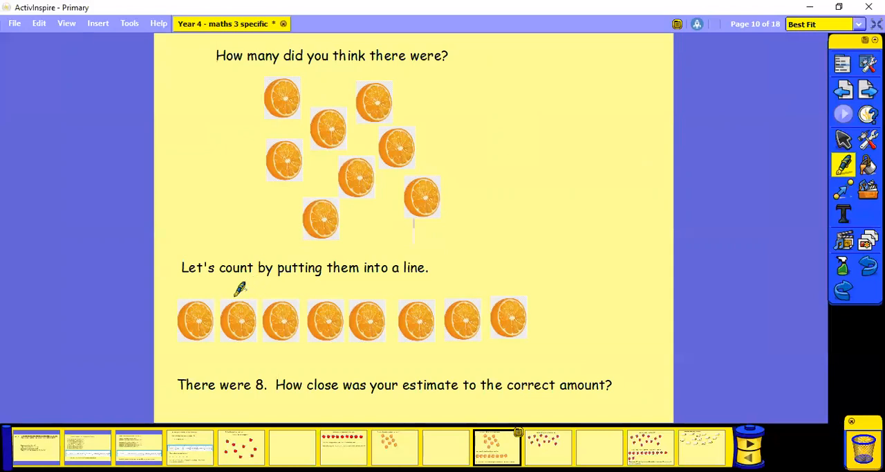
{"action": "mouse_move", "coordinate": [262, 298]}
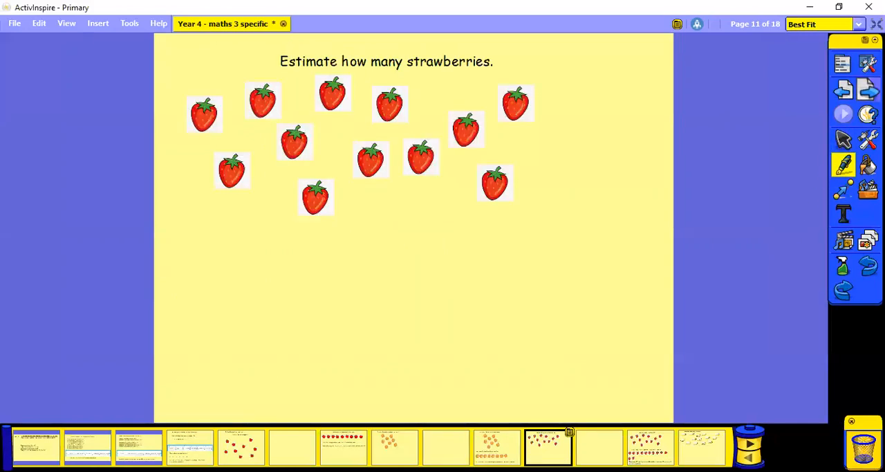
Move past the strawberries pages to page 14, estimating bananas
{"action": "left_click", "coordinate": [598, 446]}
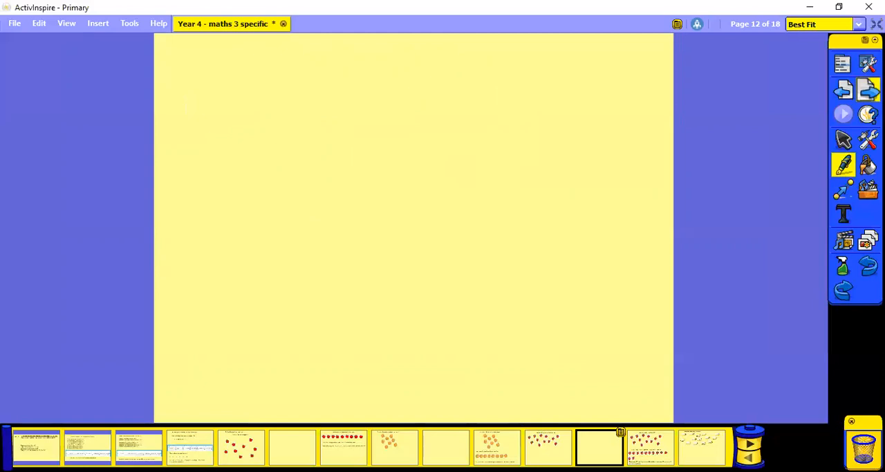
{"action": "left_click", "coordinate": [649, 446]}
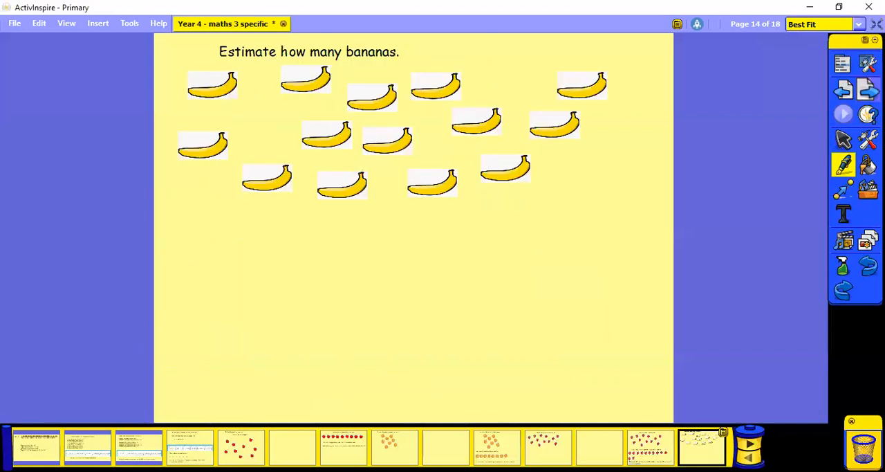
Move past the 14-bananas answer page to page 17's at-home estimating activity
{"action": "left_click", "coordinate": [749, 456]}
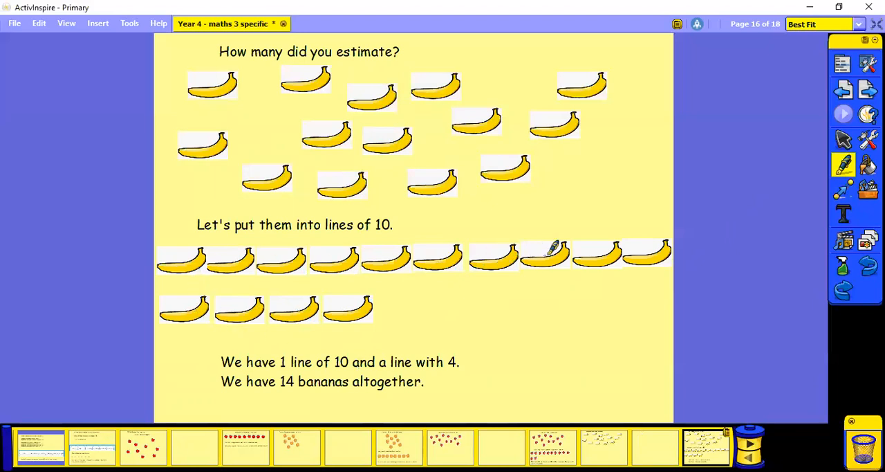
{"action": "mouse_move", "coordinate": [563, 245]}
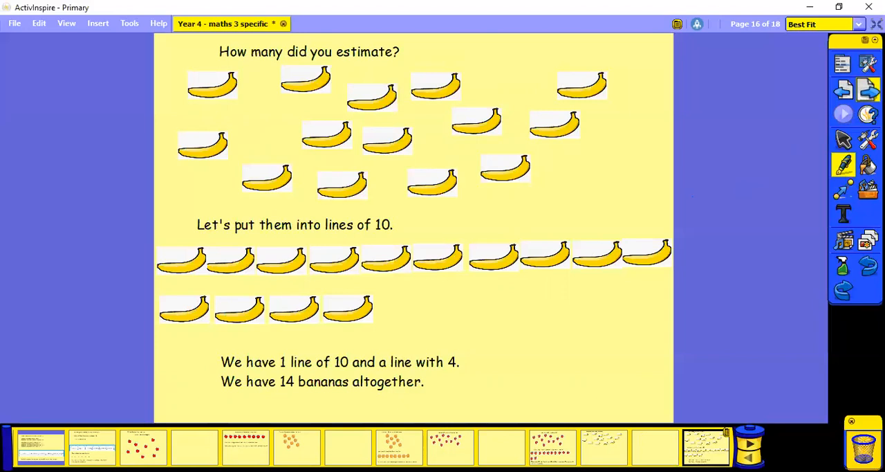
{"action": "left_click", "coordinate": [749, 455]}
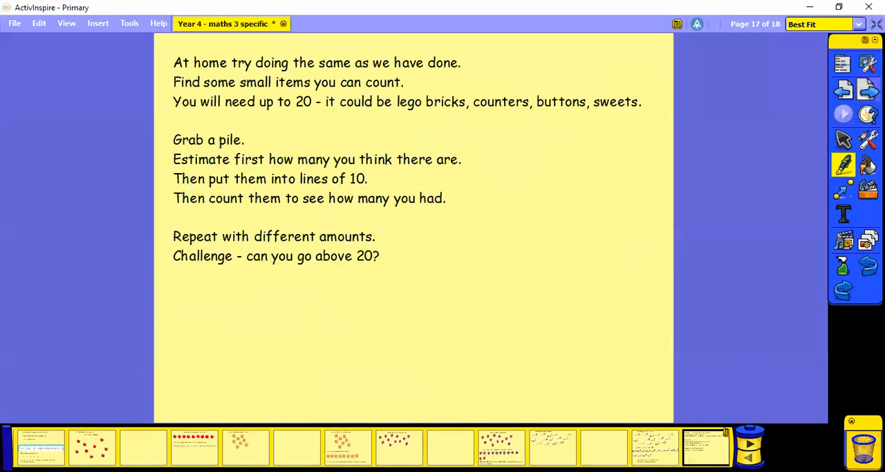